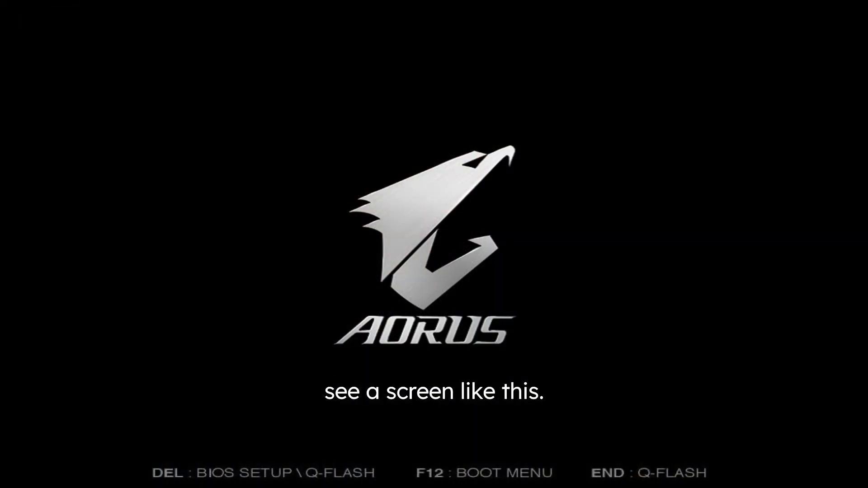
Enter BIOS Setup with Delete at the AORUS splash, landing in Advanced Mode
{"action": "key", "text": "Delete"}
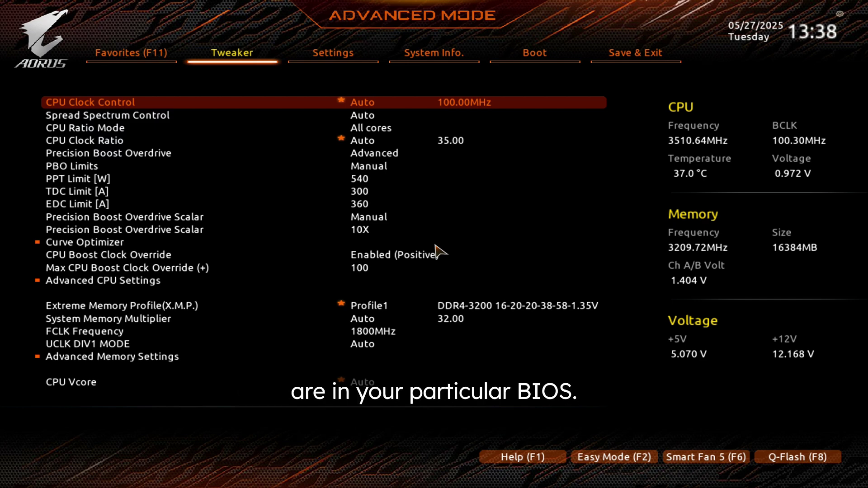
{"action": "mouse_move", "coordinate": [546, 199]}
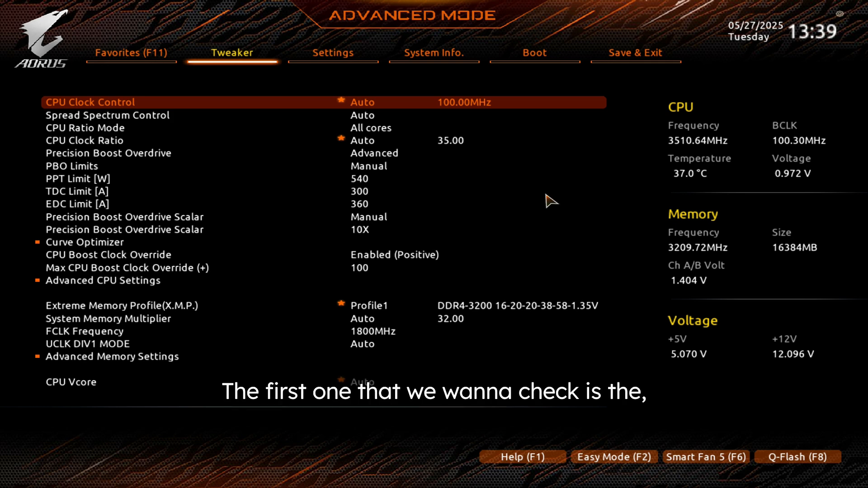
{"action": "mouse_move", "coordinate": [557, 90]}
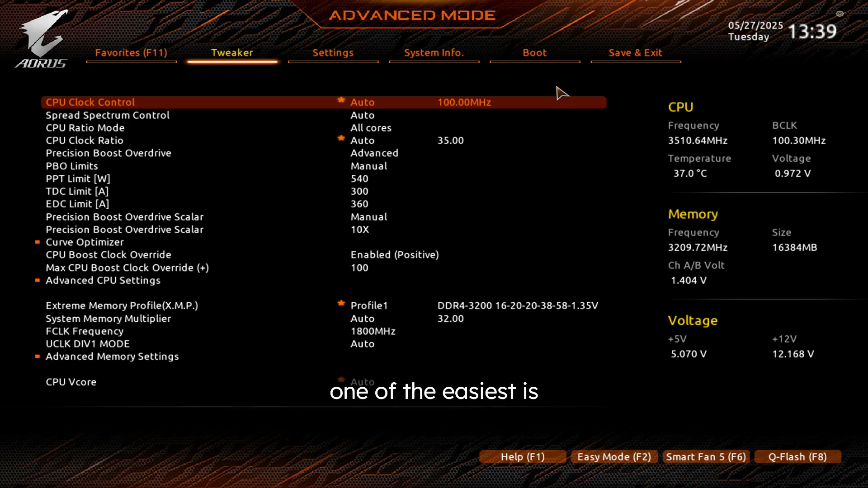
On the Boot page, set Boot Option #1 to Windows Boot Manager (ORICO) instead of Yottamaster-4TB
{"action": "left_click", "coordinate": [535, 52]}
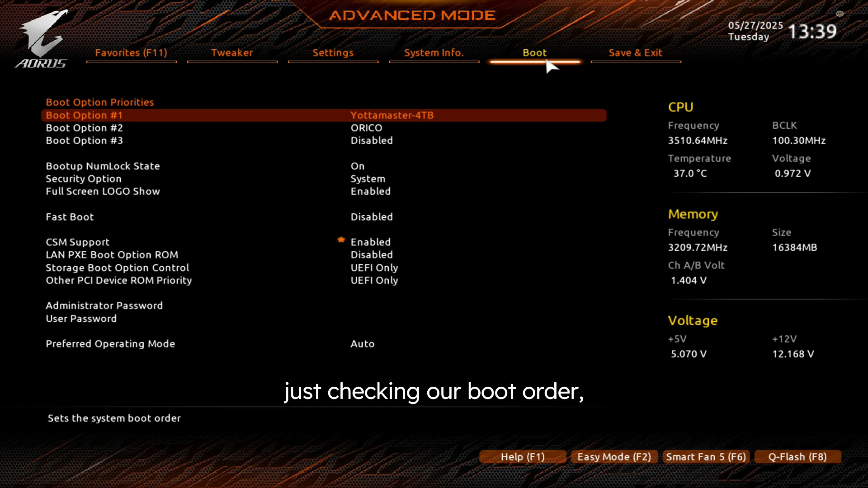
{"action": "mouse_move", "coordinate": [440, 122]}
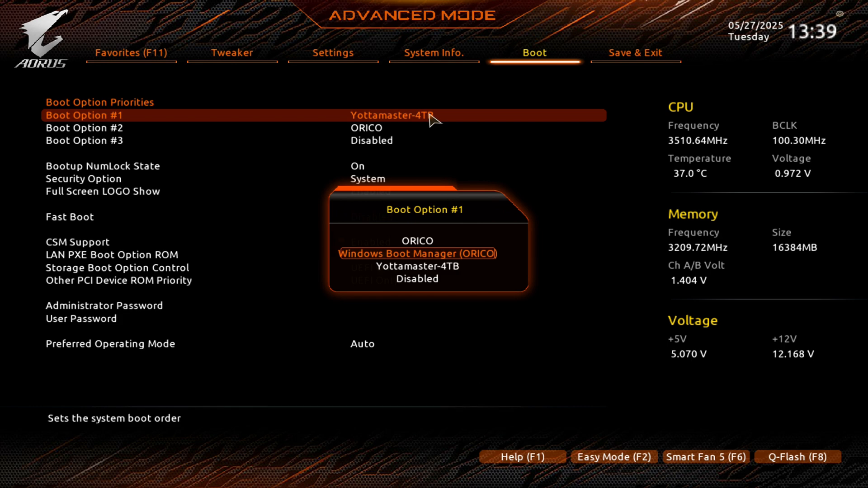
{"action": "key", "text": "Up"}
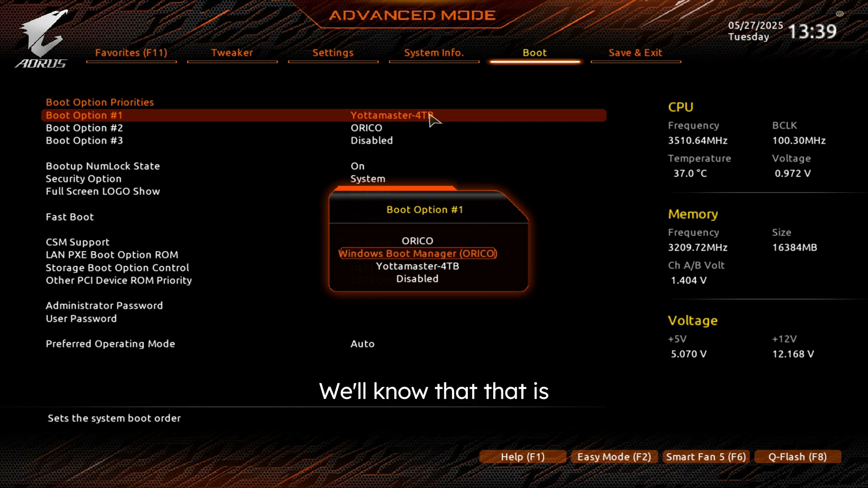
{"action": "left_click", "coordinate": [418, 253]}
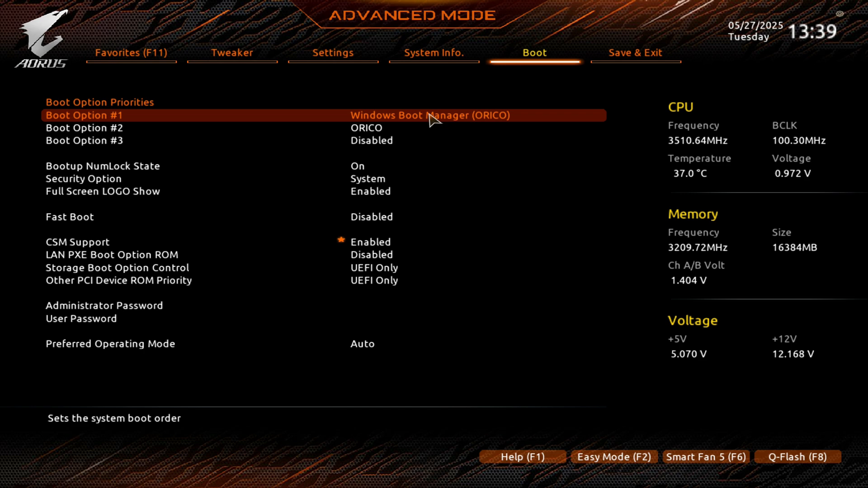
{"action": "left_click", "coordinate": [633, 54]}
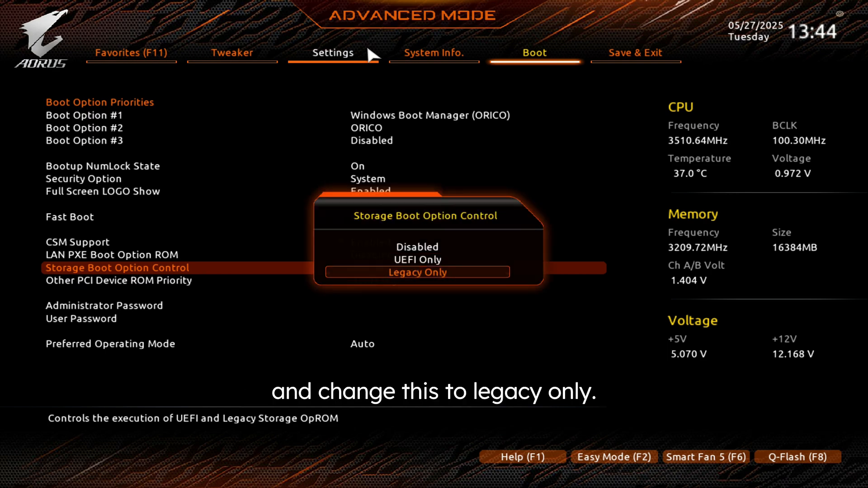
Set Storage Boot Option Control to Legacy Only and save with F10
{"action": "left_click", "coordinate": [418, 273]}
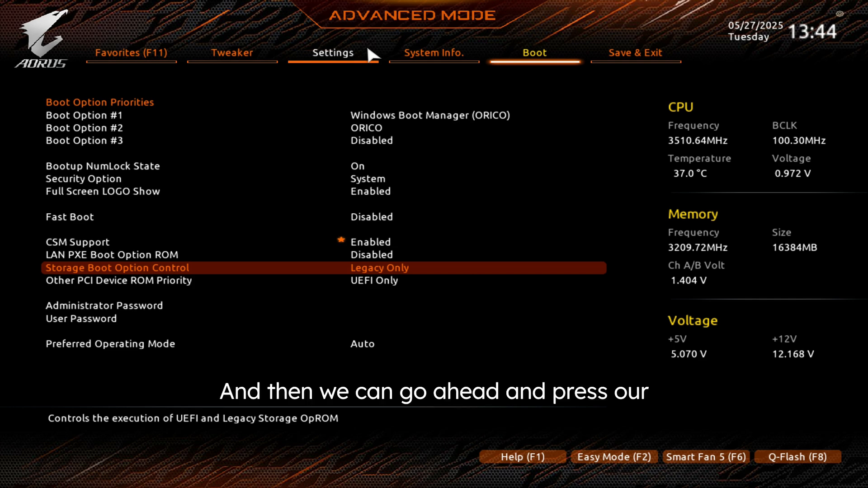
{"action": "key", "text": "F10"}
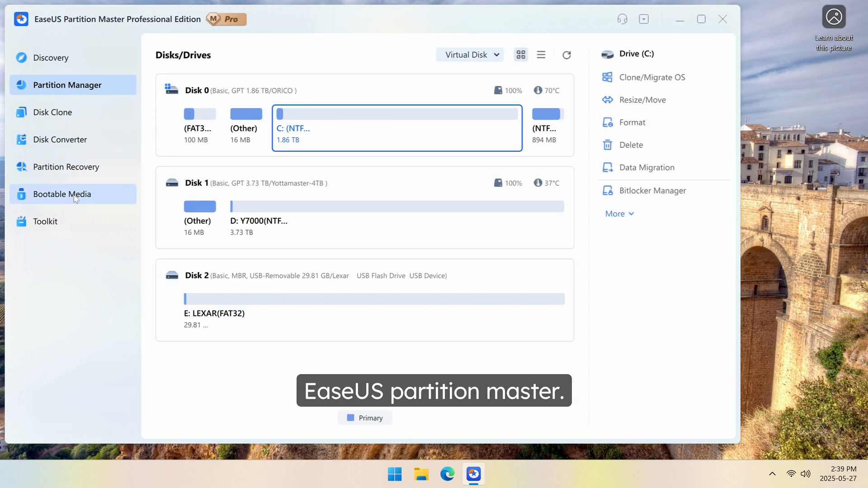
Create WinPE bootable media on the Lexar USB drive (E:), confirming its data will be erased
{"action": "left_click", "coordinate": [63, 193]}
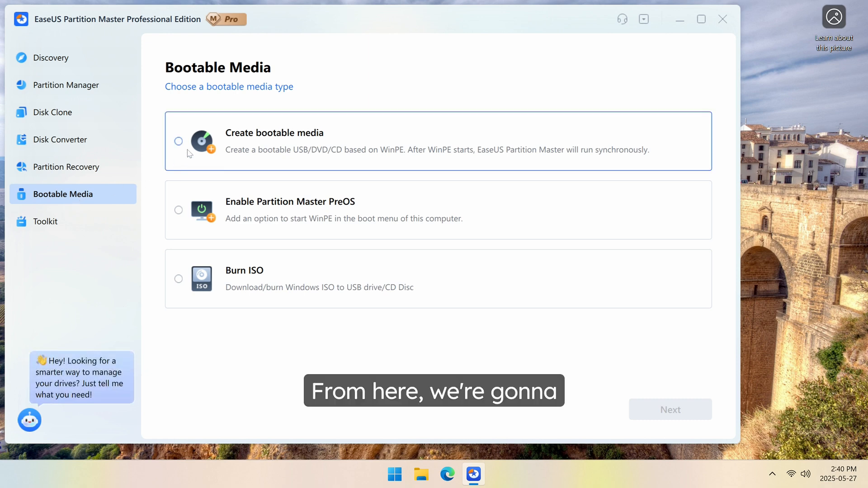
{"action": "left_click", "coordinate": [179, 141]}
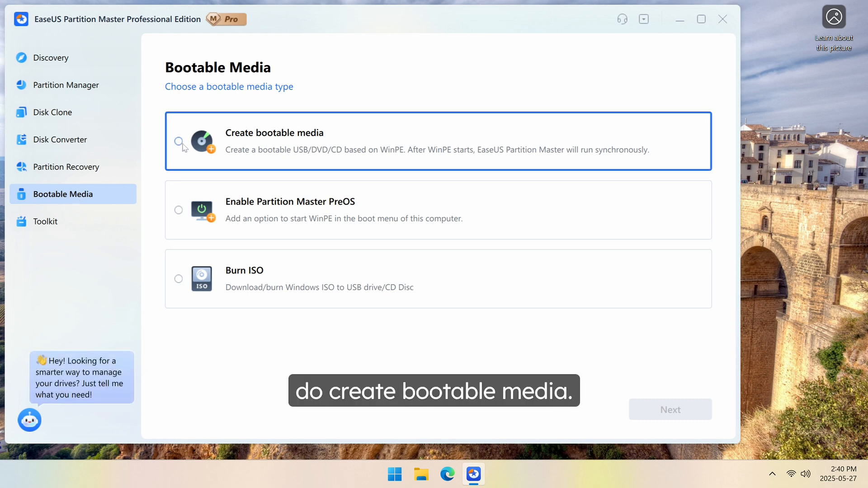
{"action": "left_click", "coordinate": [178, 143]}
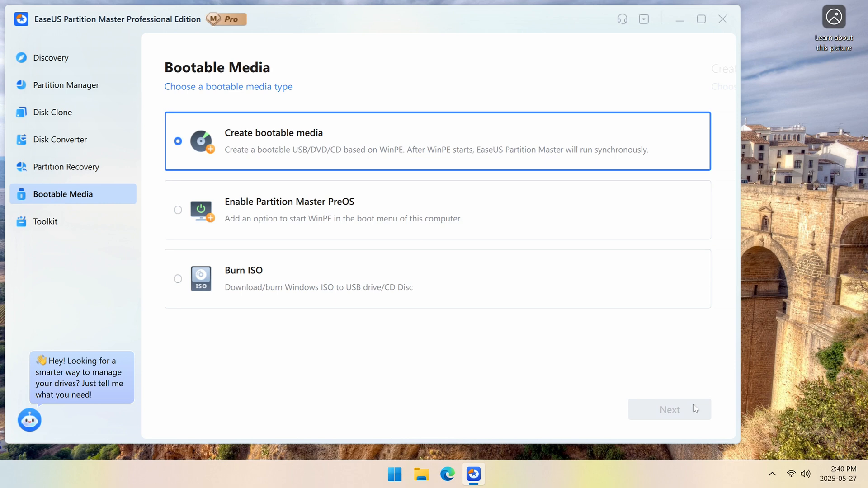
{"action": "left_click", "coordinate": [669, 409]}
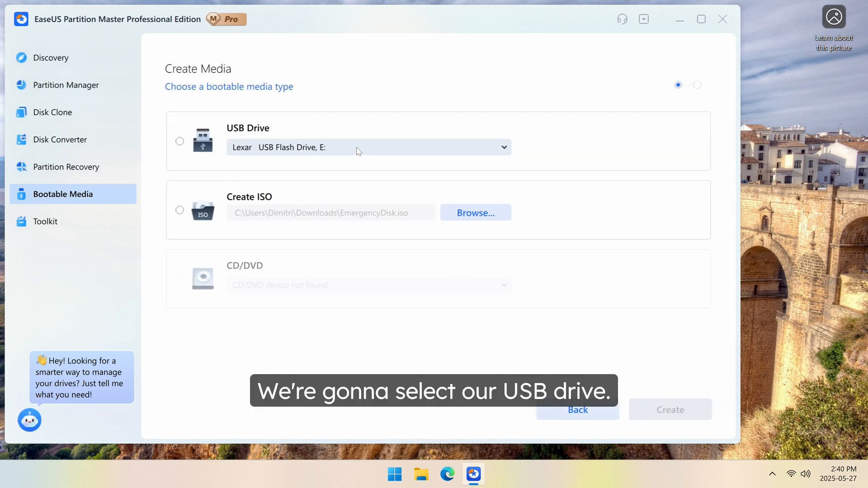
{"action": "left_click", "coordinate": [179, 141]}
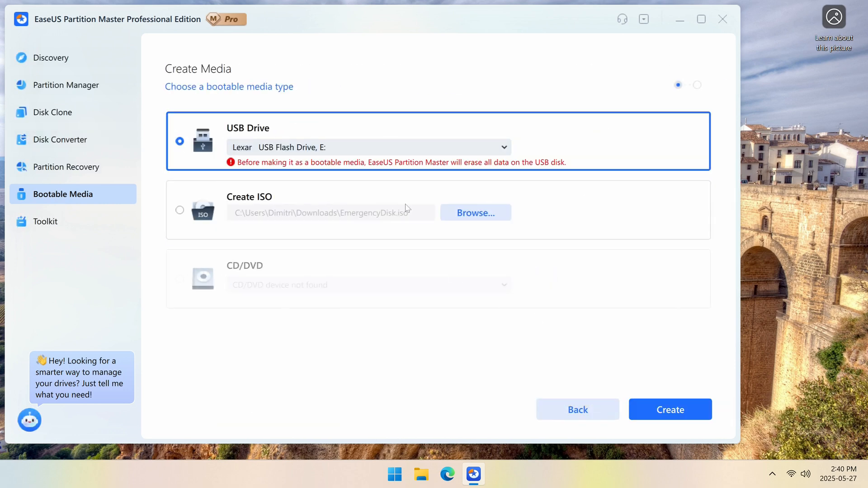
{"action": "left_click", "coordinate": [671, 410]}
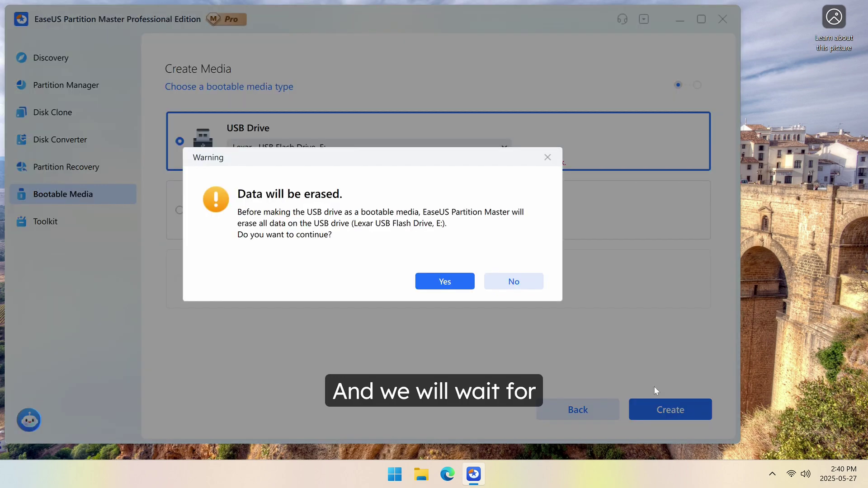
{"action": "left_click", "coordinate": [445, 281]}
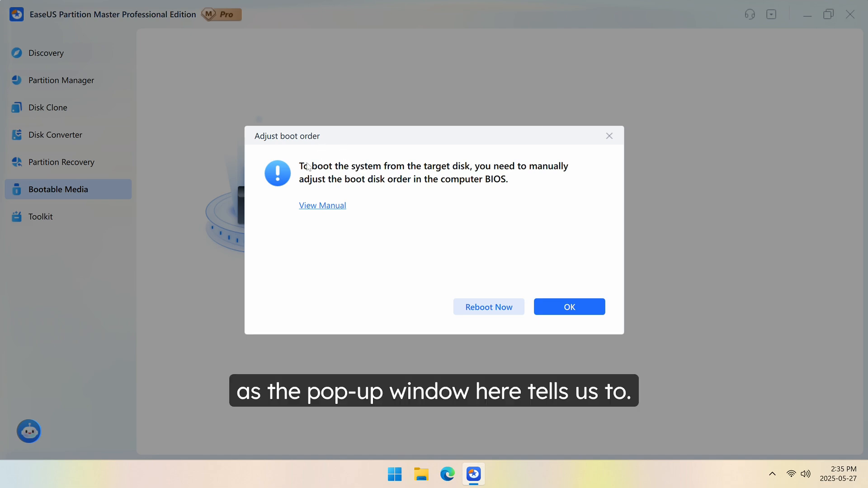
{"action": "mouse_move", "coordinate": [589, 270]}
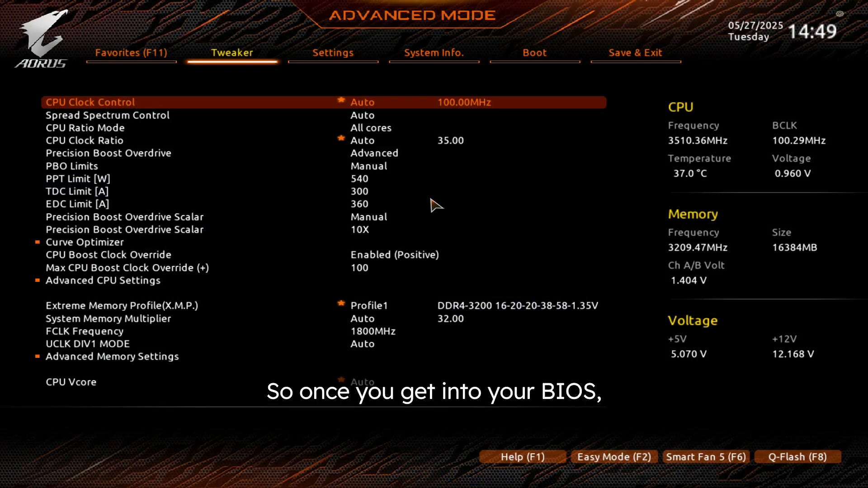
Set Boot Option #1 to UEFI: Lexar USB Flash Drive, Partition 1, then save and restart
{"action": "left_click", "coordinate": [534, 52]}
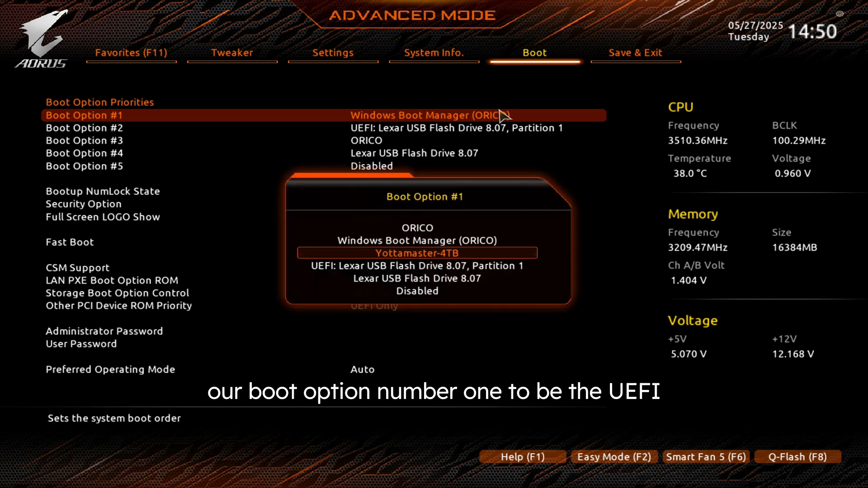
{"action": "key", "text": "Down"}
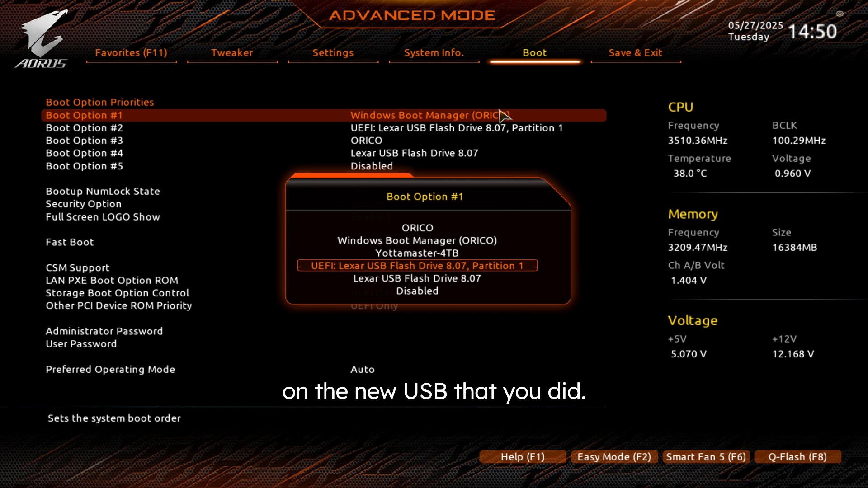
{"action": "left_click", "coordinate": [423, 266]}
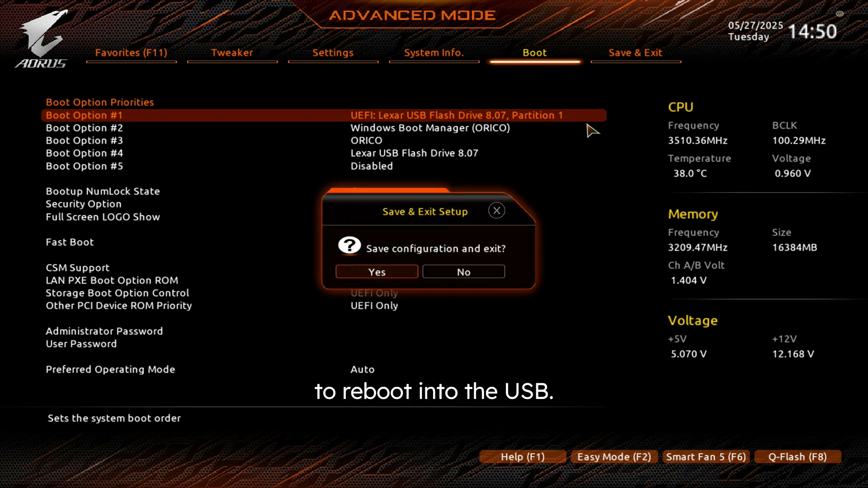
{"action": "left_click", "coordinate": [377, 272]}
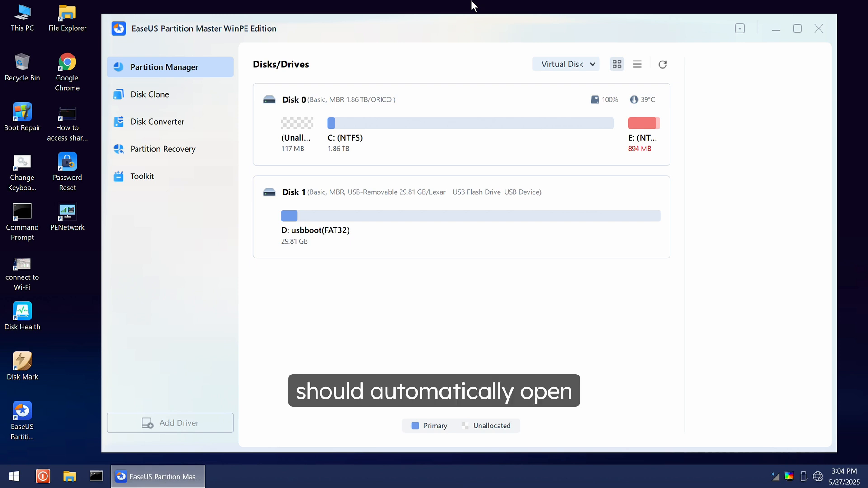
{"action": "mouse_move", "coordinate": [575, 47]}
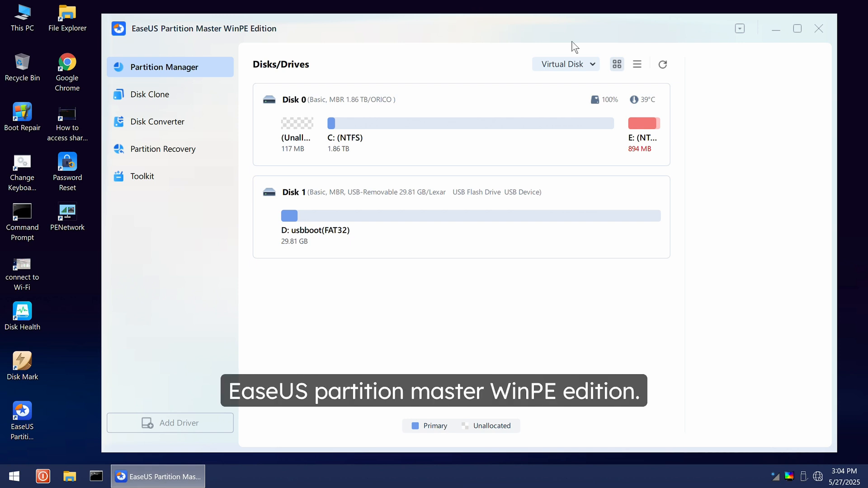
Restore the WinPE partition tool window and rebuild the MBR on Disk 0 for Windows 7/8/8.1/10/2012
{"action": "left_click", "coordinate": [776, 28]}
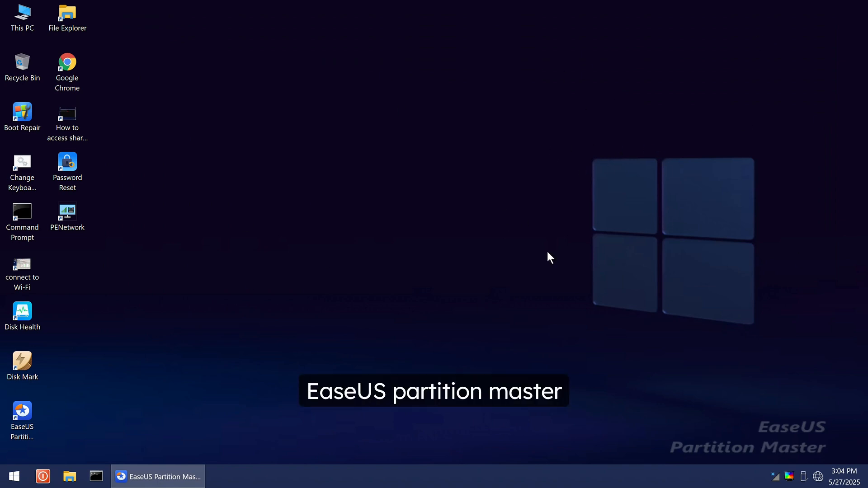
{"action": "mouse_move", "coordinate": [603, 205]}
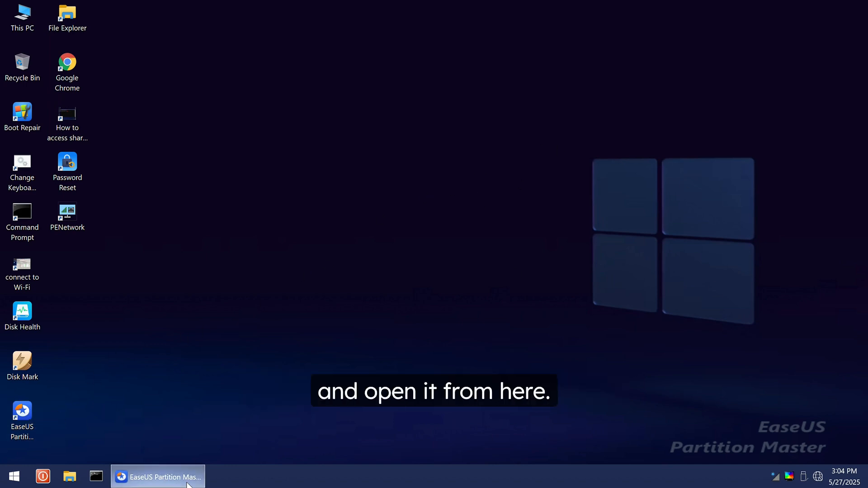
{"action": "left_click", "coordinate": [153, 476]}
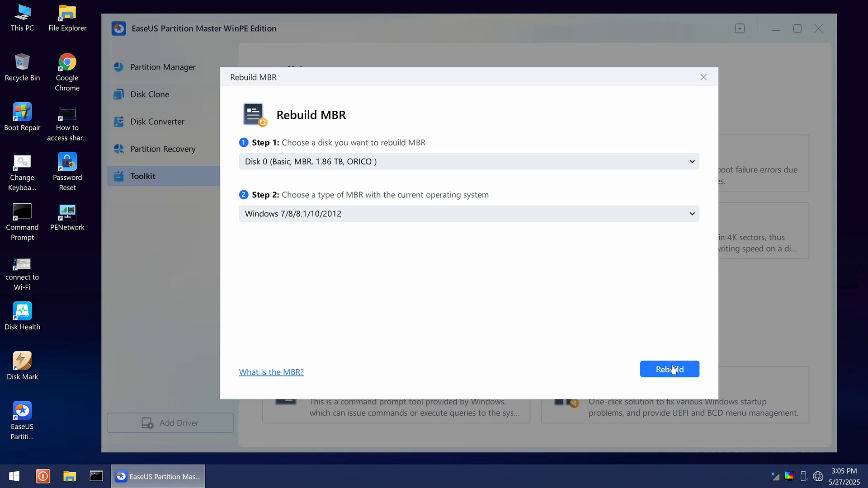
{"action": "left_click", "coordinate": [669, 369]}
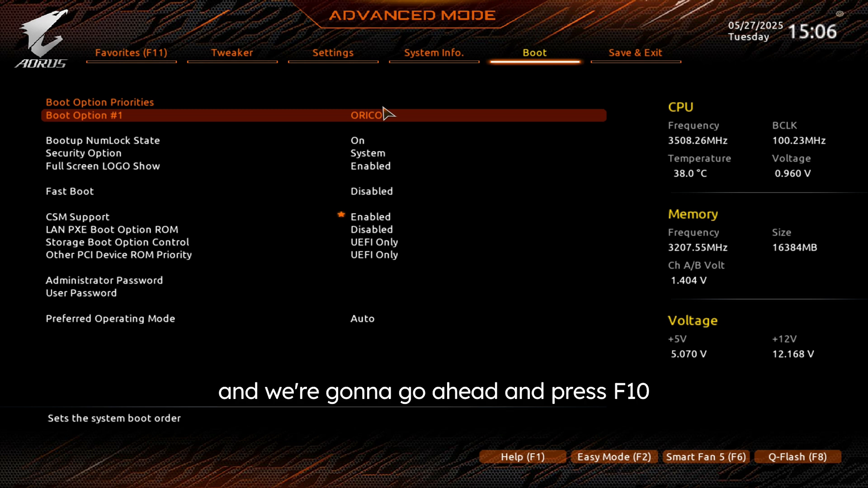
Save the boot settings with ORICO first via F10 and confirm Yes to restart
{"action": "key", "text": "F10"}
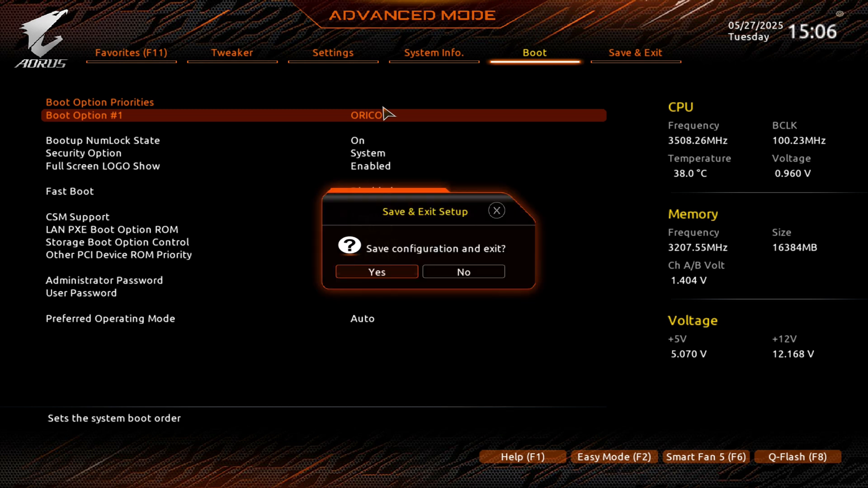
{"action": "left_click", "coordinate": [376, 271]}
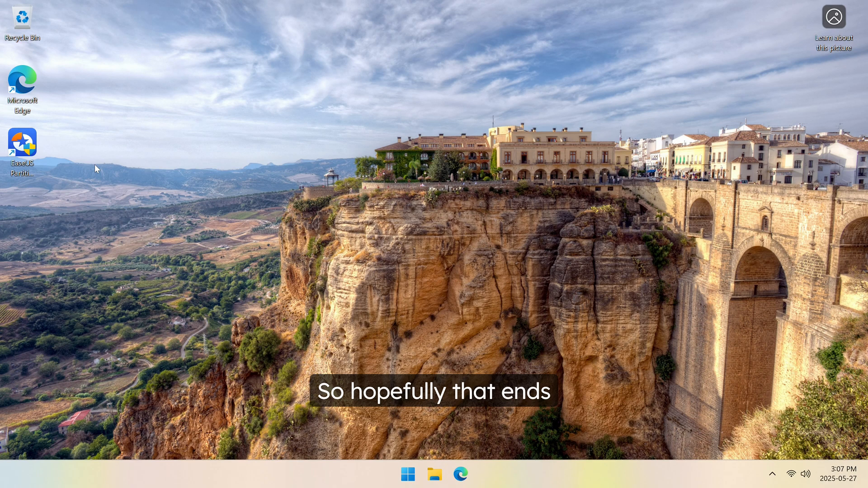
Launch EaseUS Partition Master from the desktop shortcut to view Disk 0 as MBR
{"action": "double_click", "coordinate": [22, 140]}
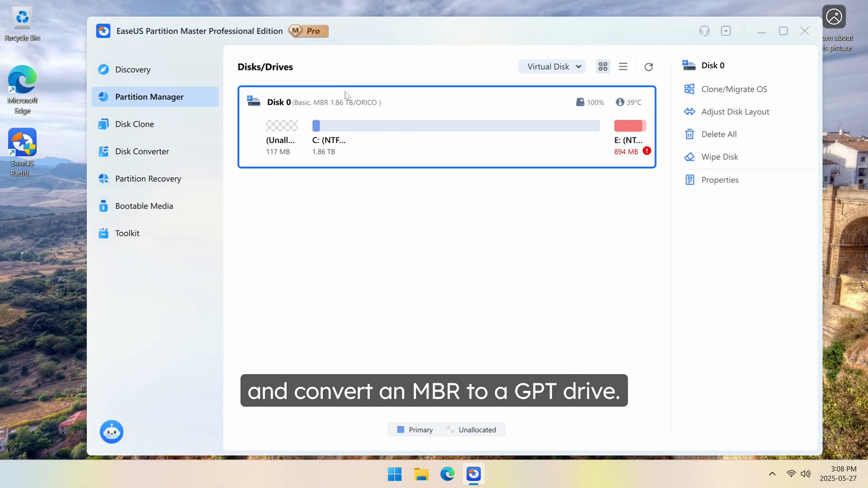
{"action": "mouse_move", "coordinate": [314, 92]}
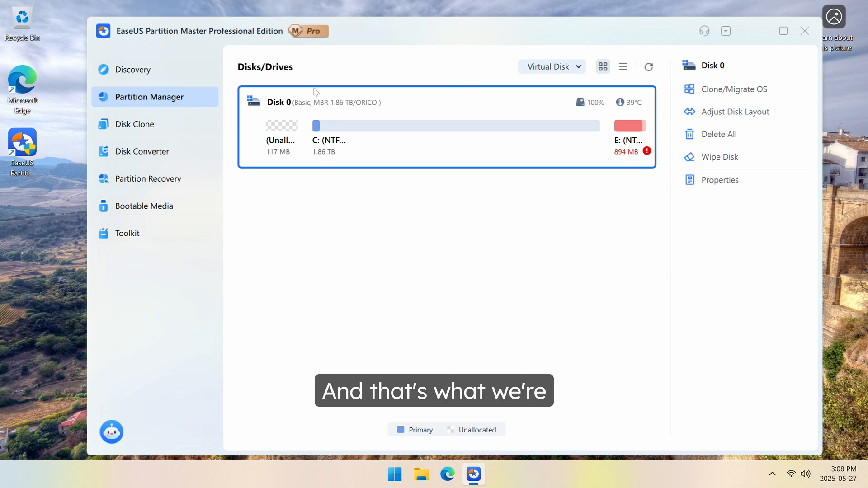
{"action": "mouse_move", "coordinate": [345, 104]}
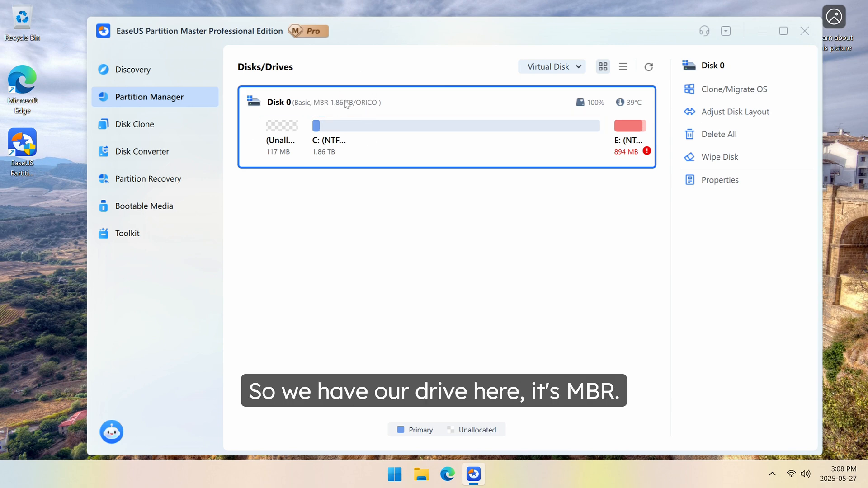
Convert Disk 0 from MBR to GPT in Disk Converter and agree to restart
{"action": "left_click", "coordinate": [142, 152]}
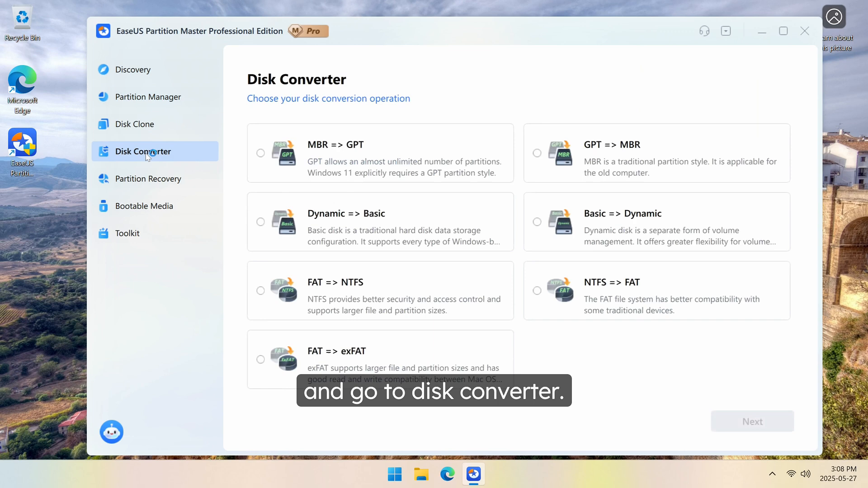
{"action": "left_click", "coordinate": [261, 152]}
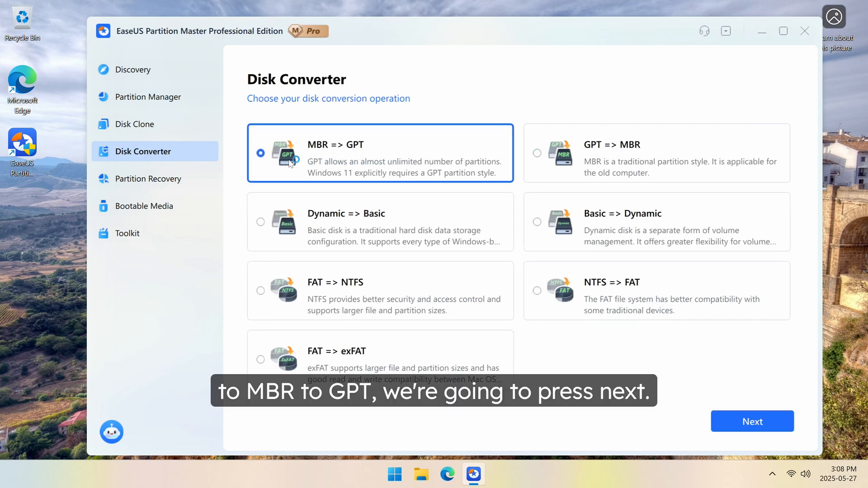
{"action": "left_click", "coordinate": [753, 421]}
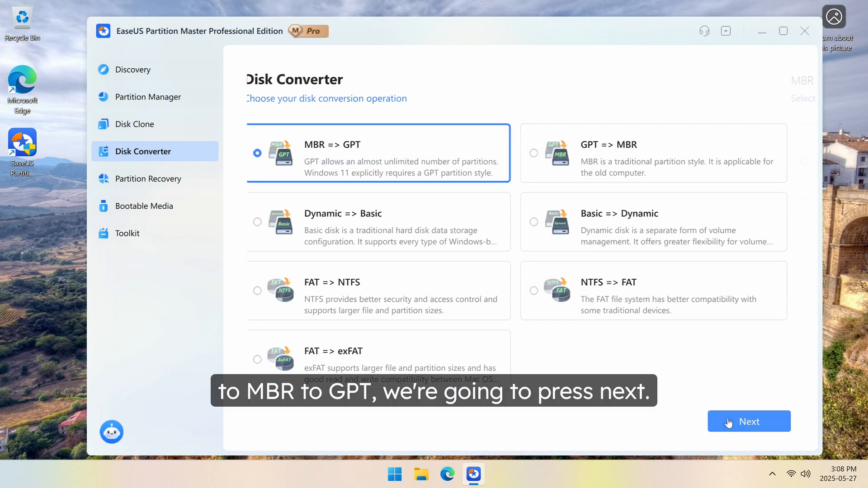
{"action": "left_click", "coordinate": [749, 421]}
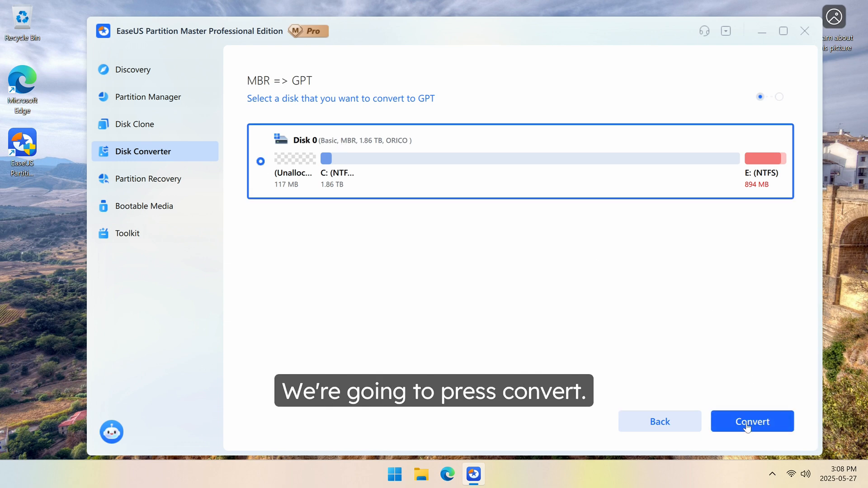
{"action": "left_click", "coordinate": [753, 422]}
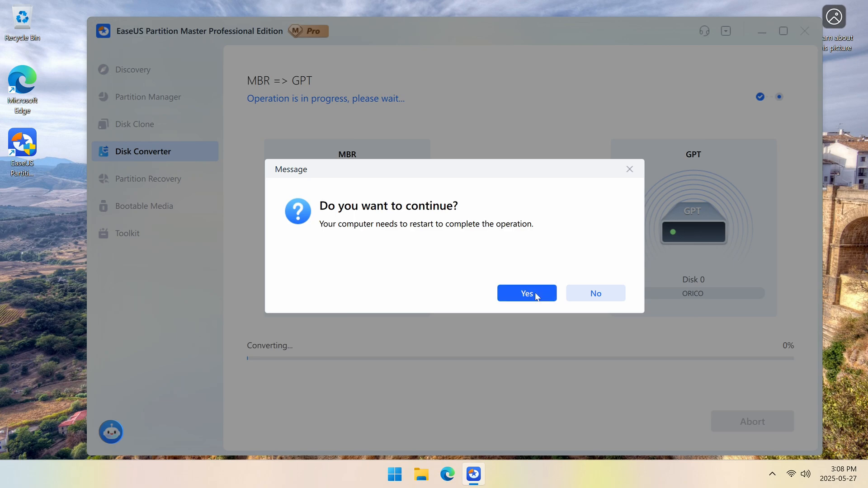
{"action": "left_click", "coordinate": [527, 293]}
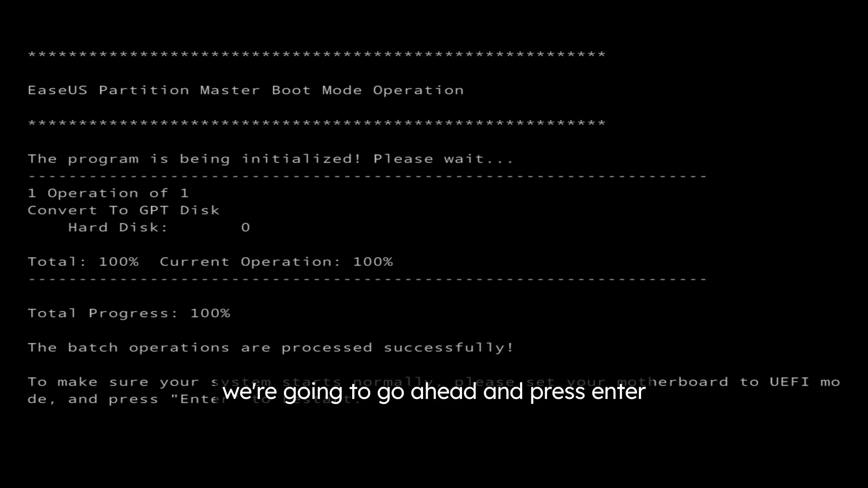
Reboot with Enter once the GPT conversion of Disk 0 reaches 100%
{"action": "key", "text": "enter"}
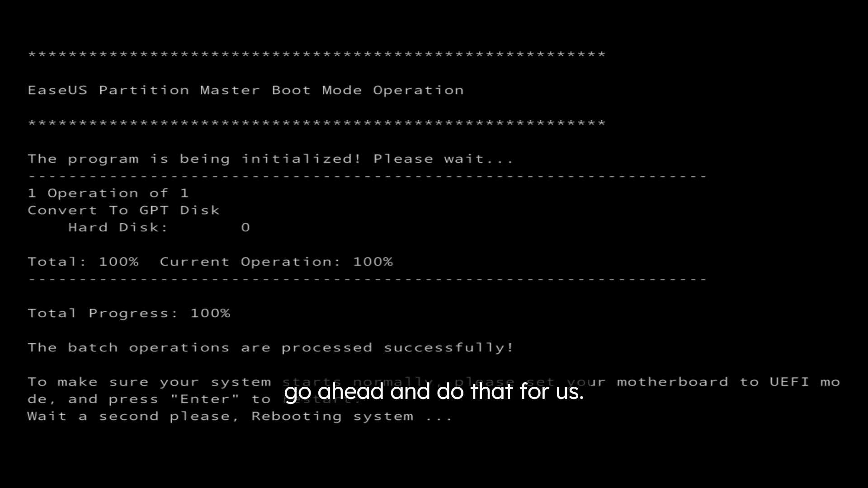